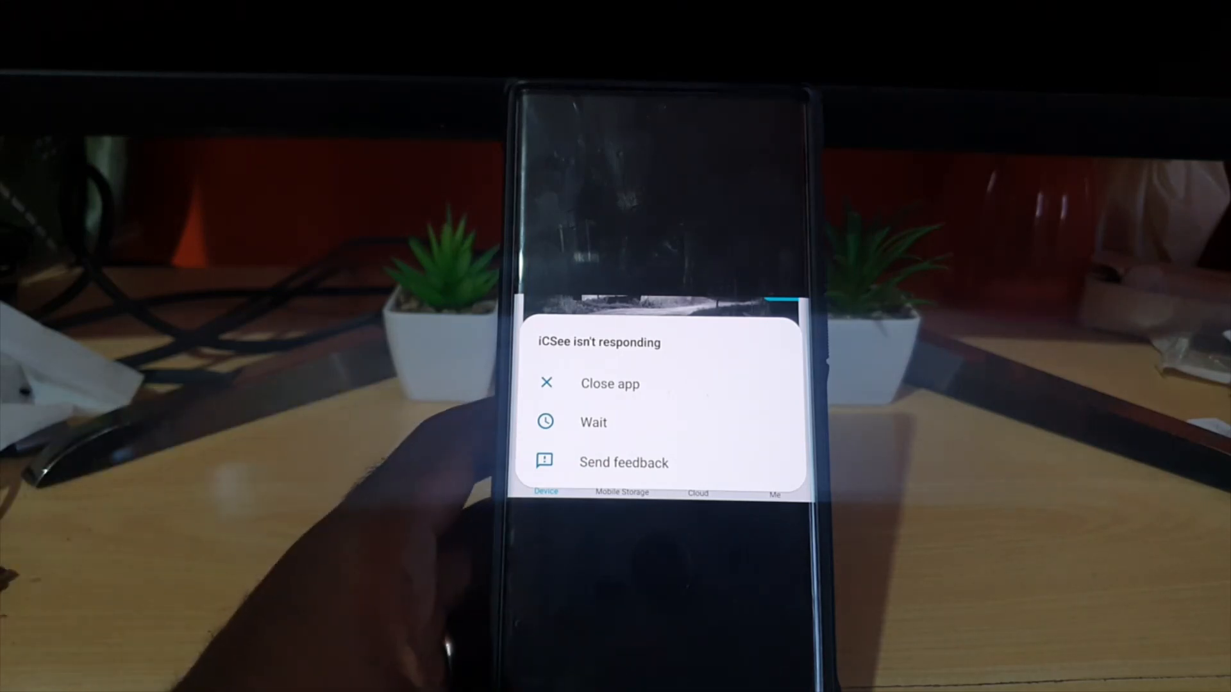
Step: Dismiss the 'iCSee isn't responding' alert with Close app to return home
click(610, 384)
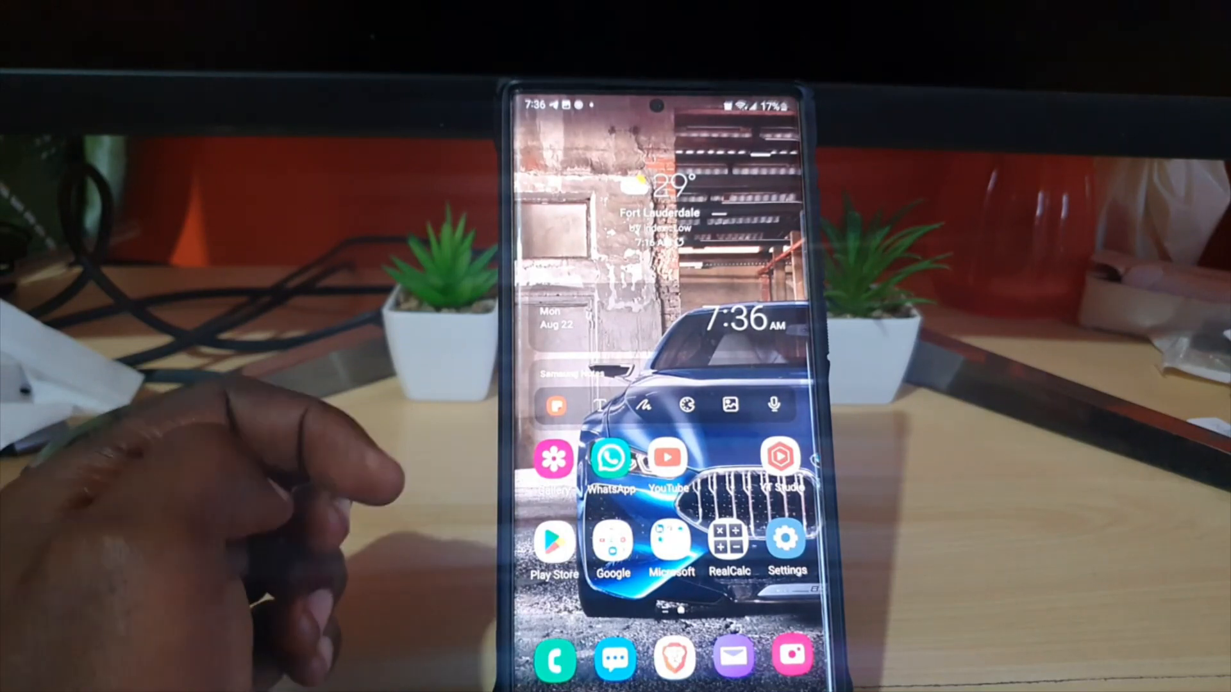
Step: Scroll Settings to Apps, browse the app list, and open the crashing app's App info page
scroll(up, 3)
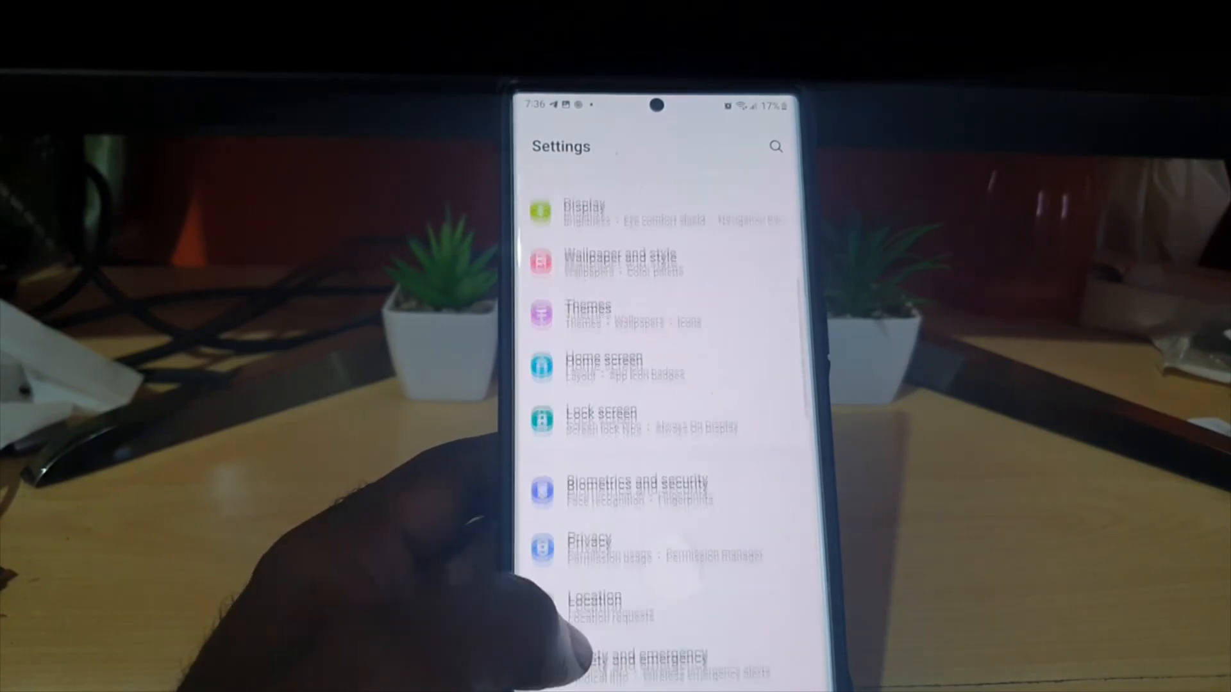
scroll(down, 3)
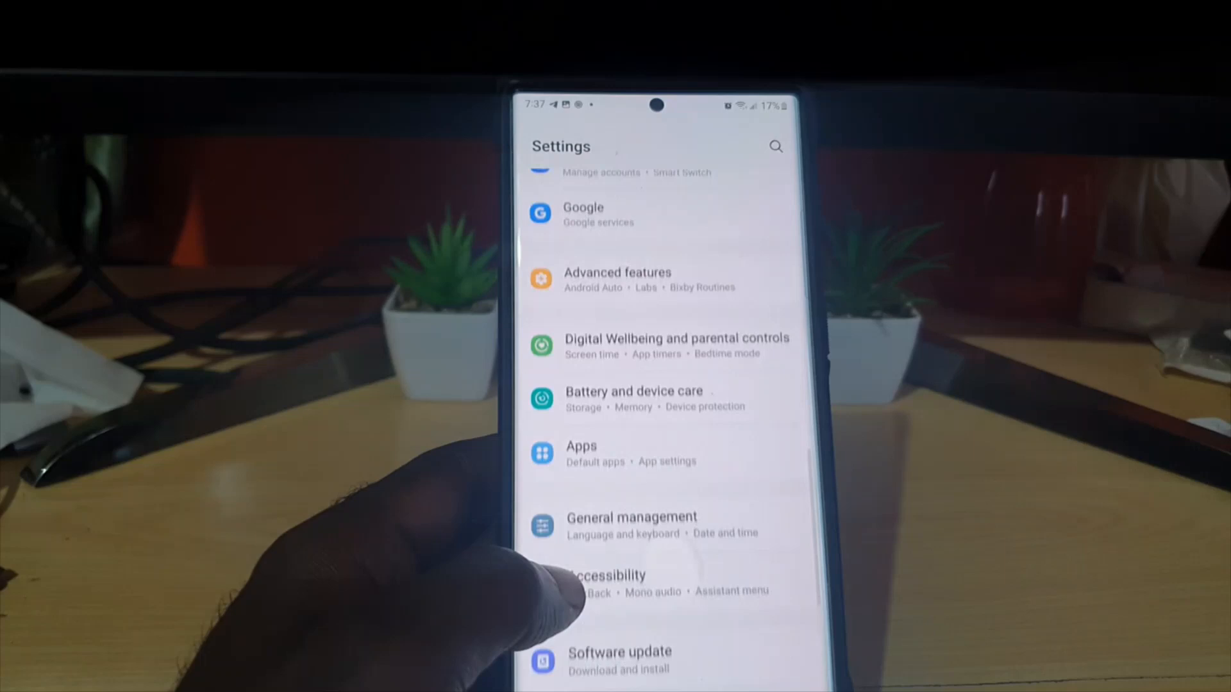
click(581, 454)
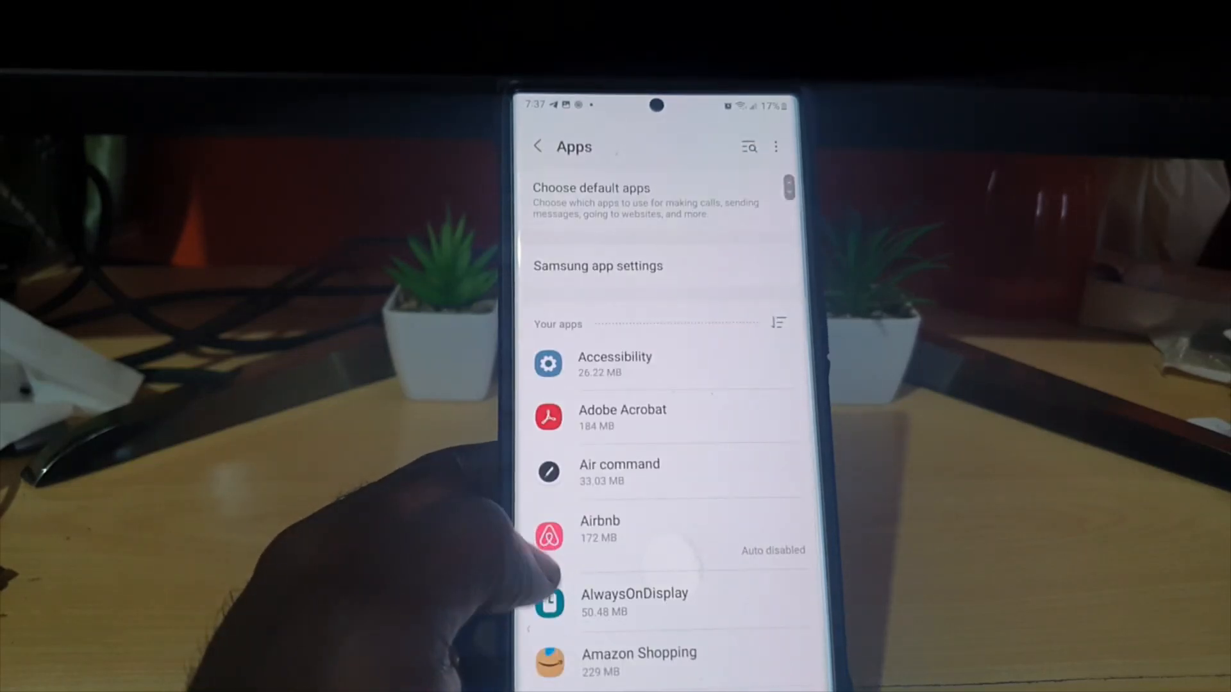
scroll(down, 3)
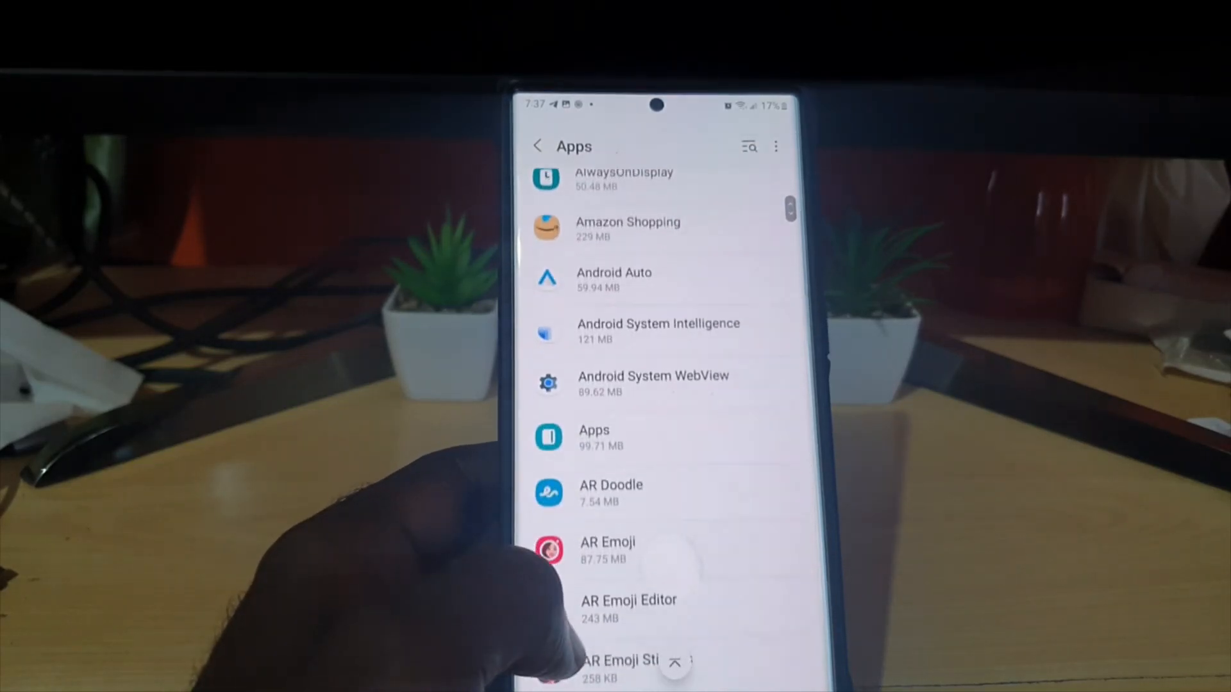
scroll(down, 3)
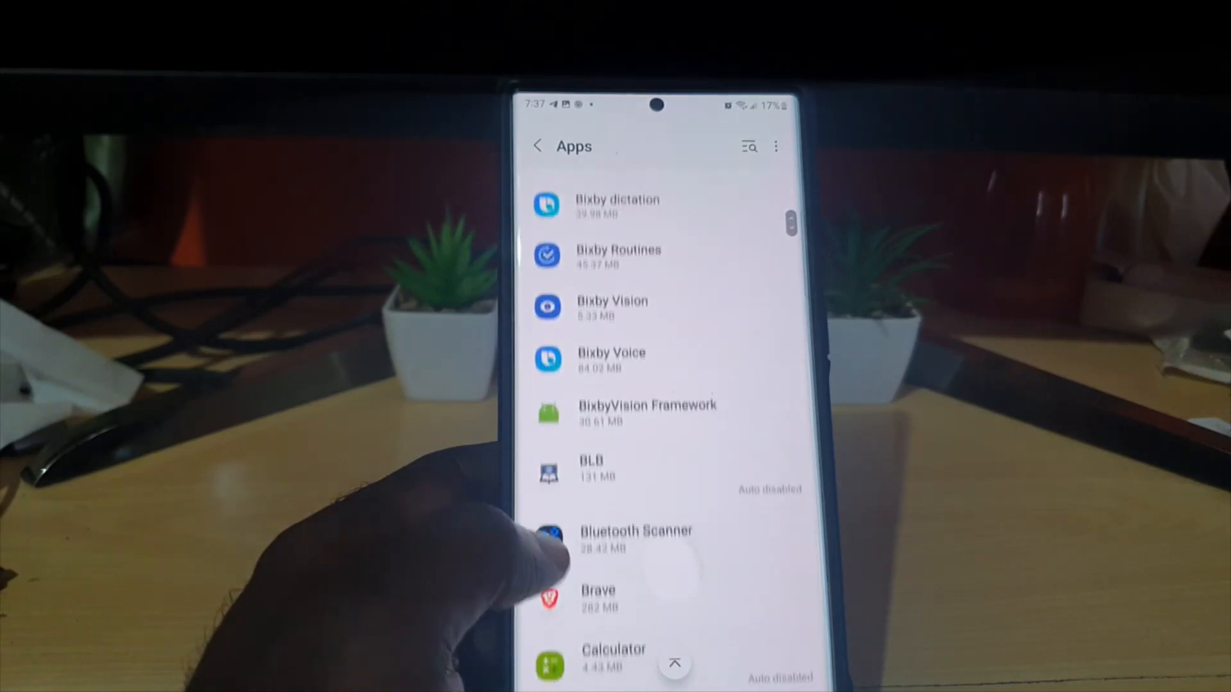
scroll(down, 3)
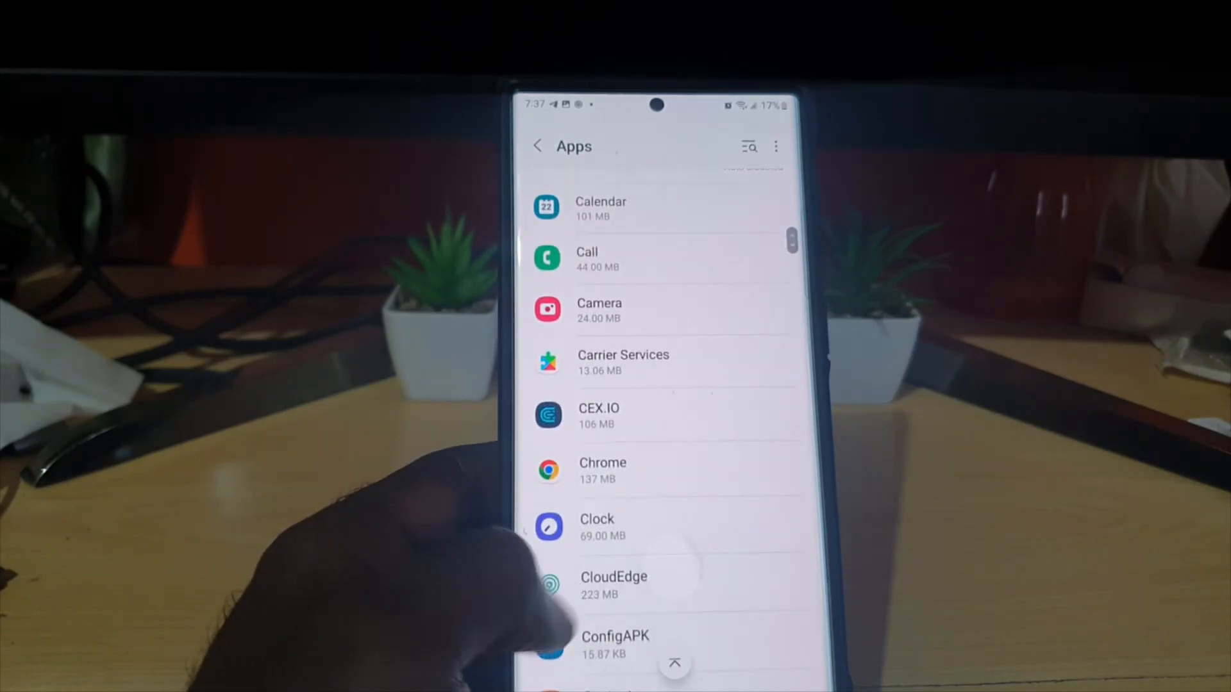
scroll(down, 3)
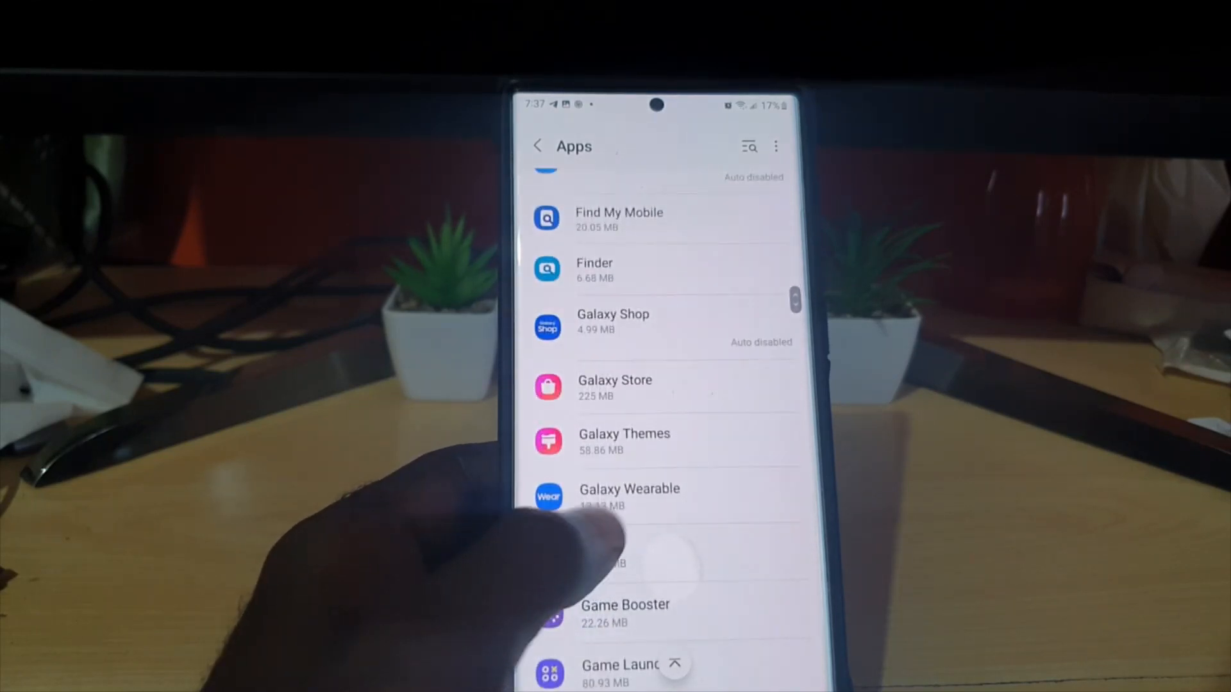
click(615, 388)
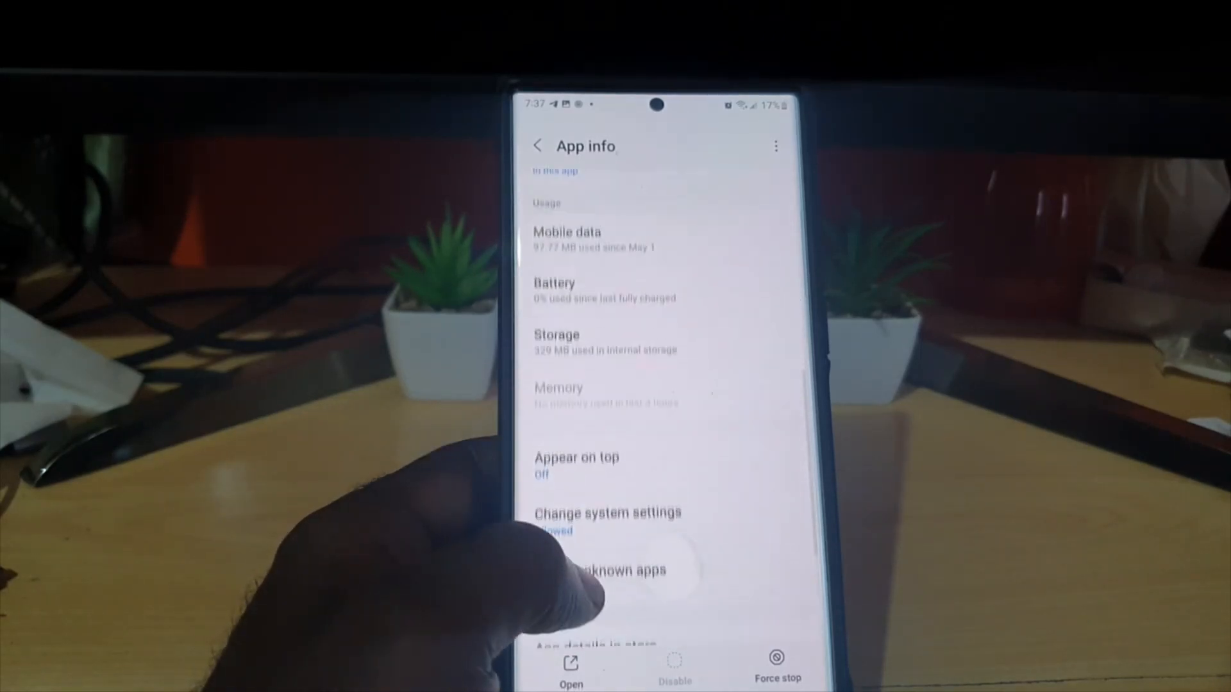
Step: Open the Storage details on the iCSee App info page
click(557, 342)
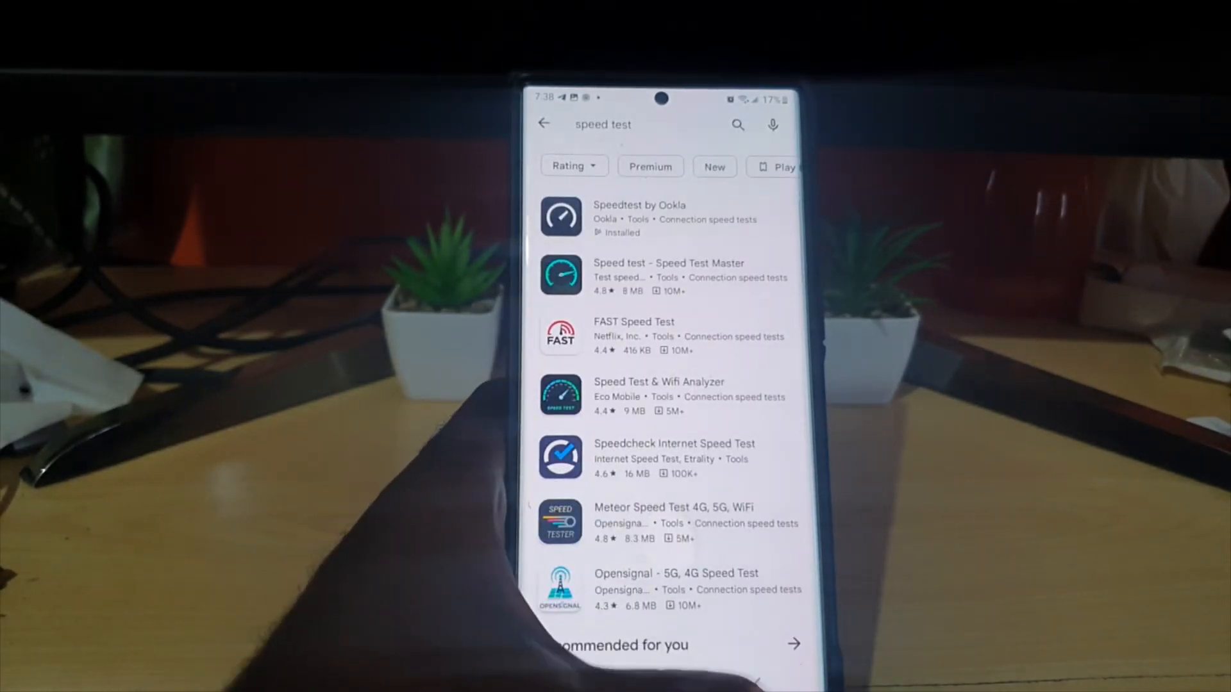
Step: Go back to the Play Store main page, then exit to the home screen
click(544, 124)
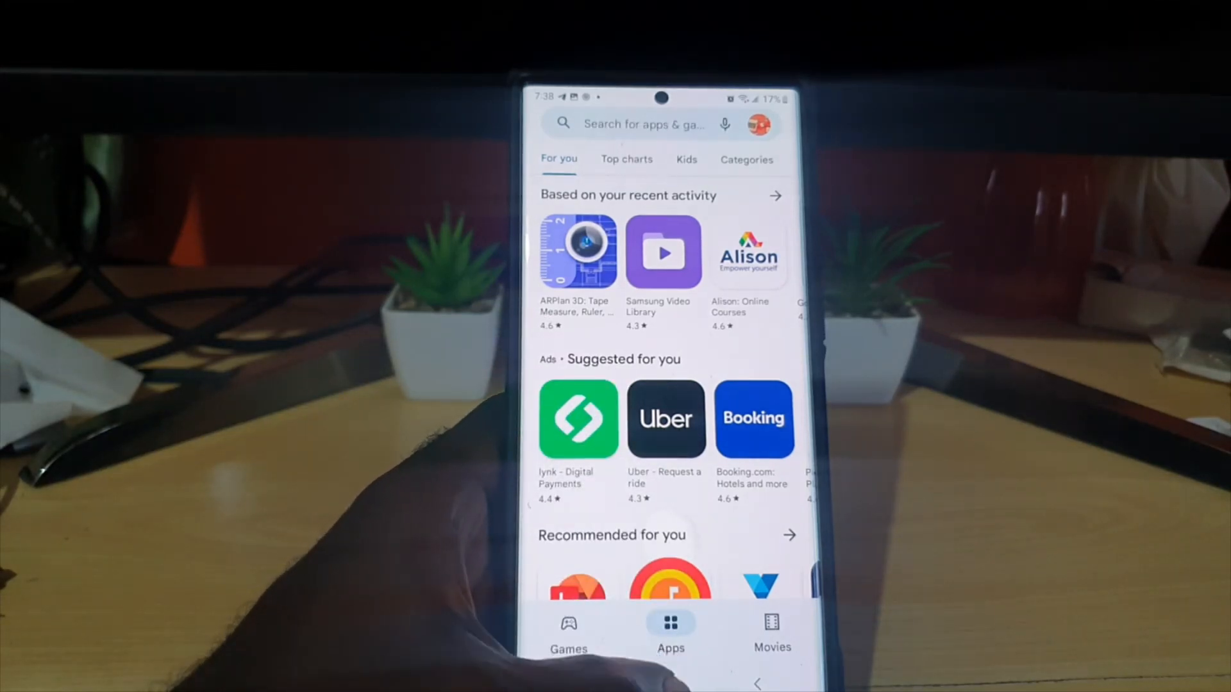
click(668, 679)
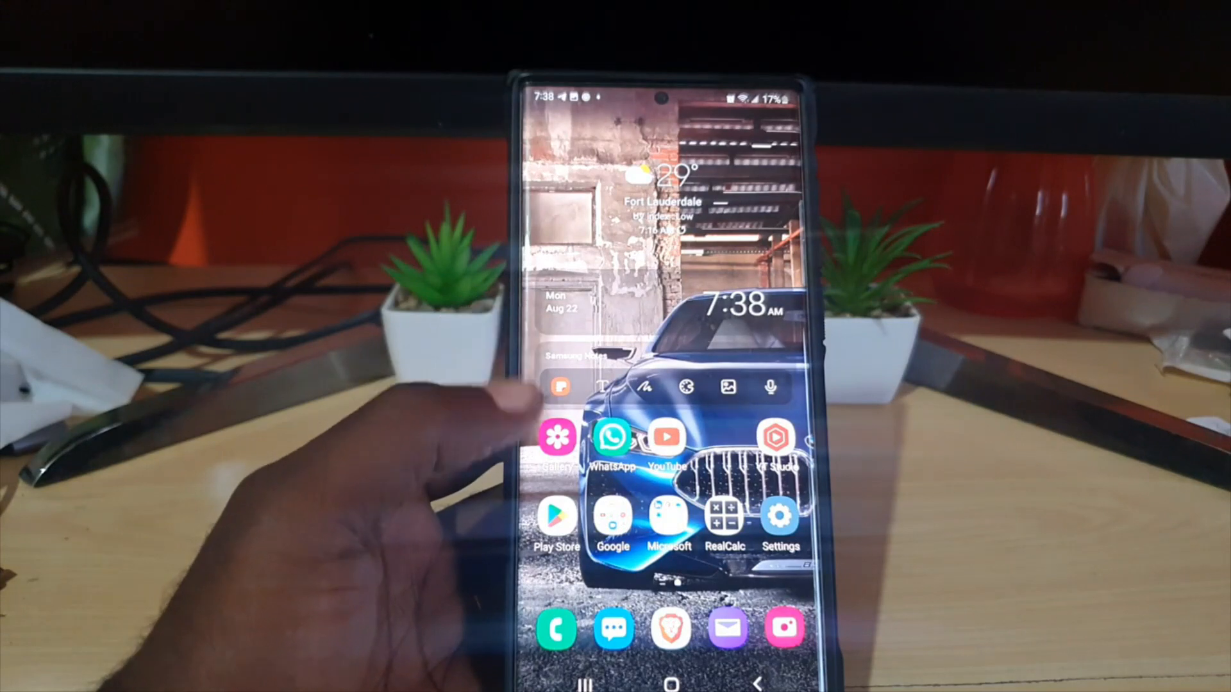